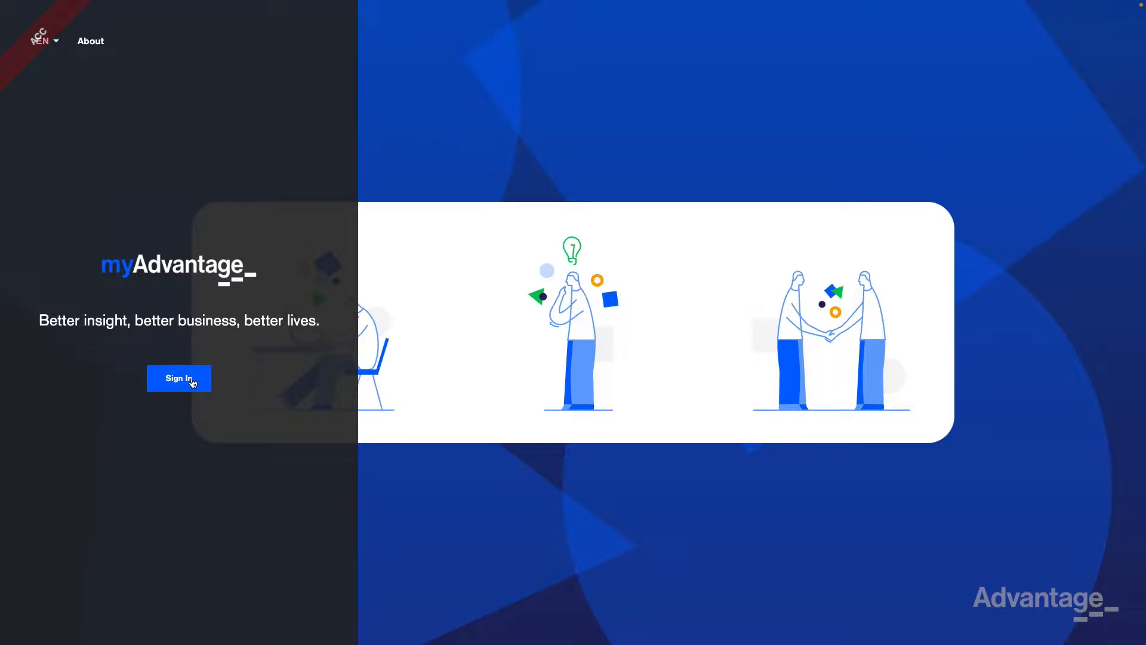
- Start signing in from the myAdvantage welcome page
left_click(178, 378)
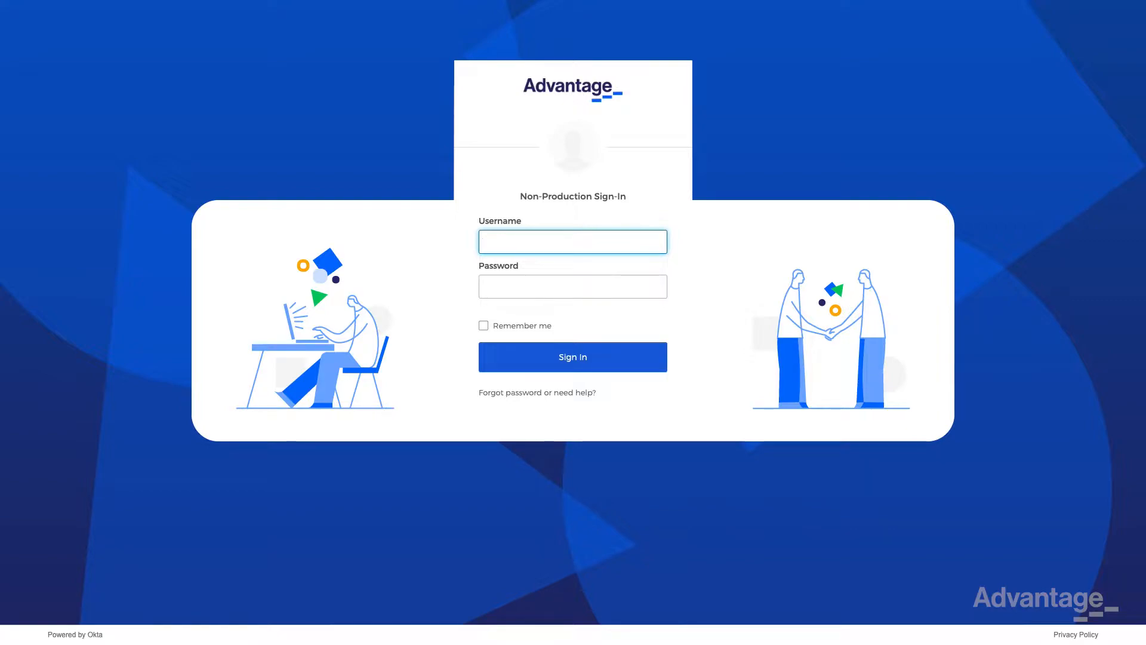
- Enter the account username and password in the Okta form and submit them
left_click(572, 241)
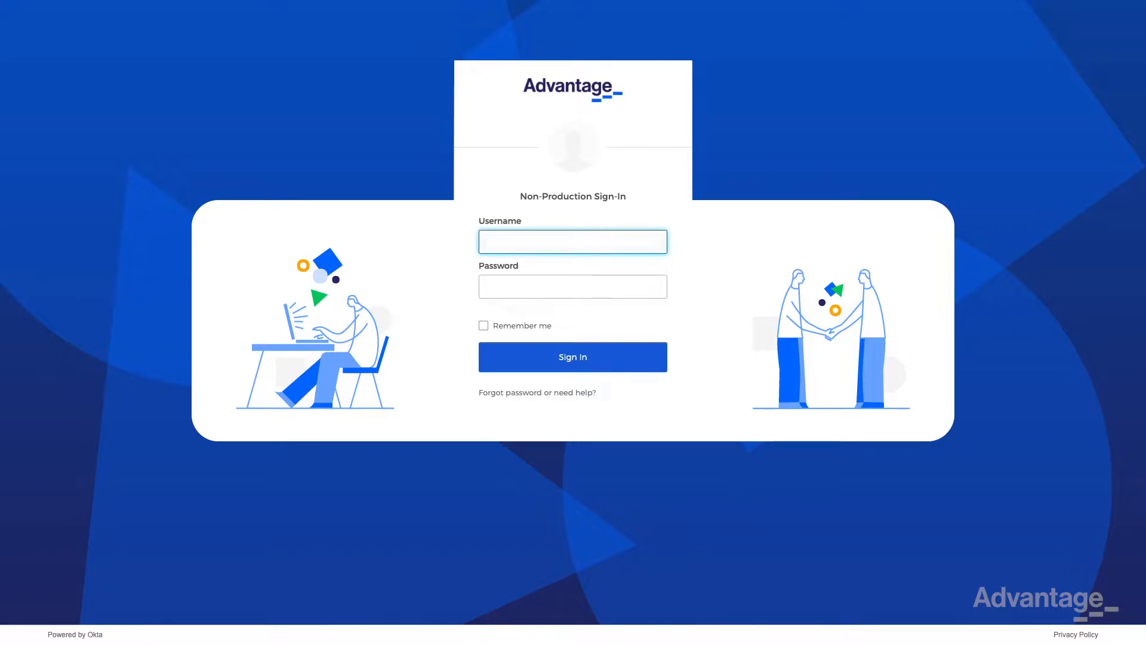
type("username")
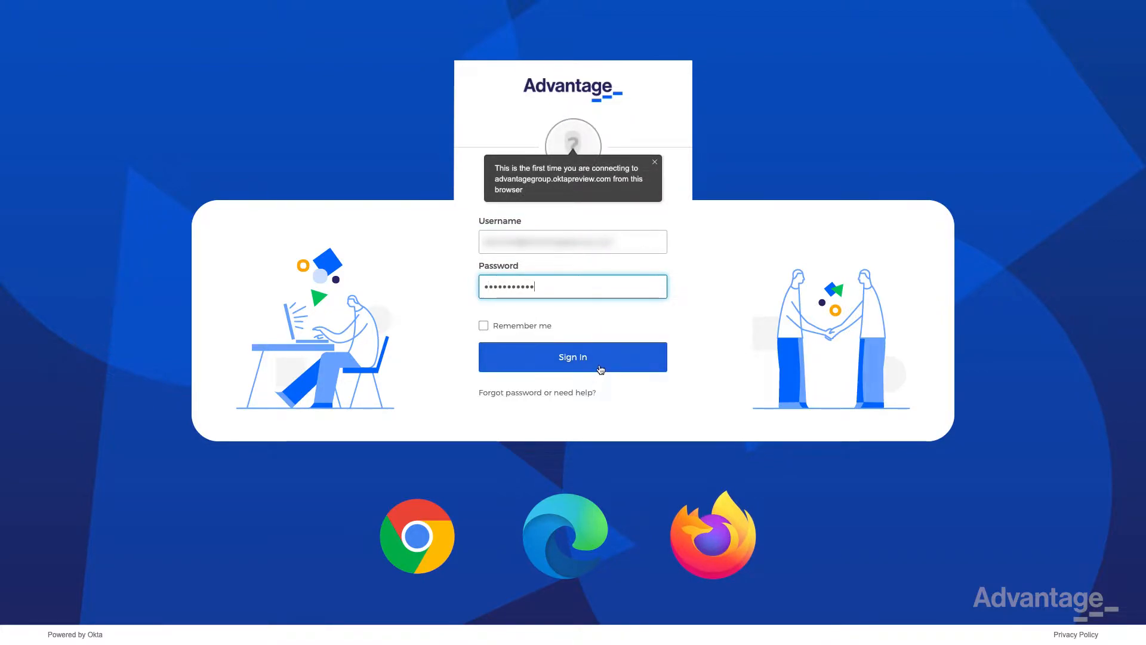
left_click(572, 357)
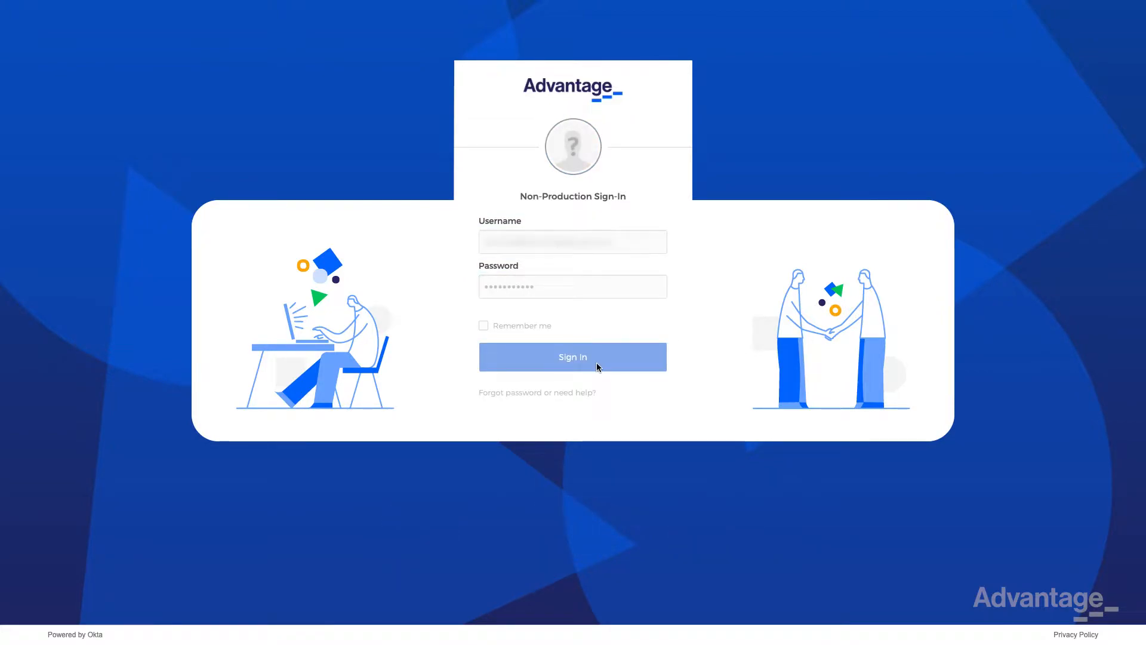
left_click(572, 357)
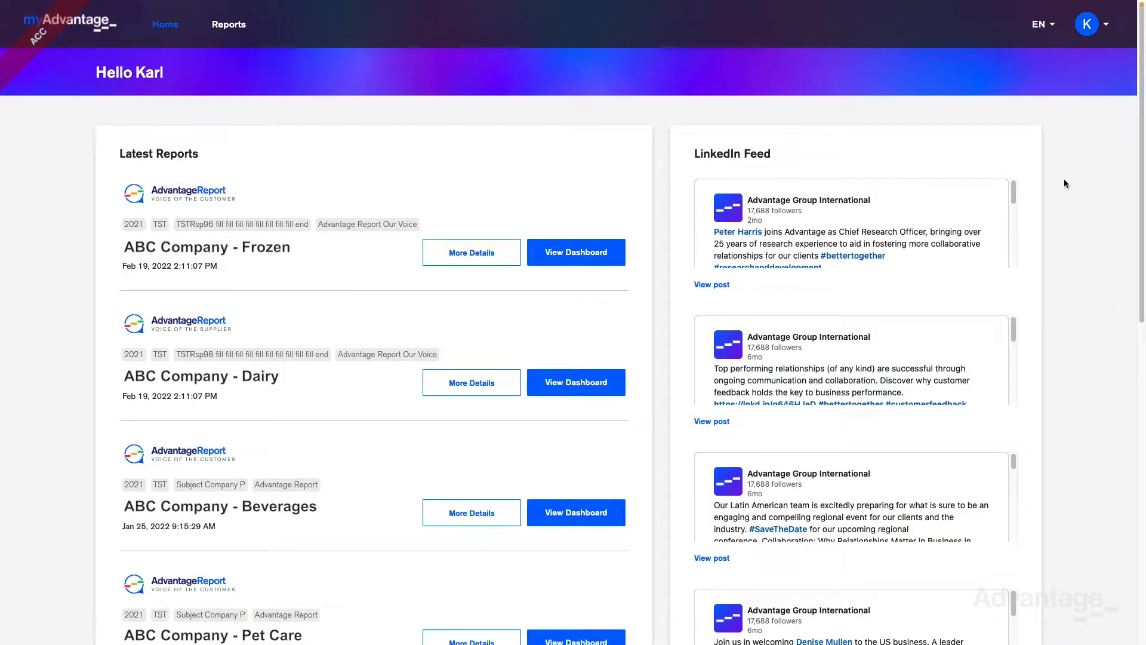
- View More Details of the ABC Company - Beverages report card on the home page
left_click(1038, 24)
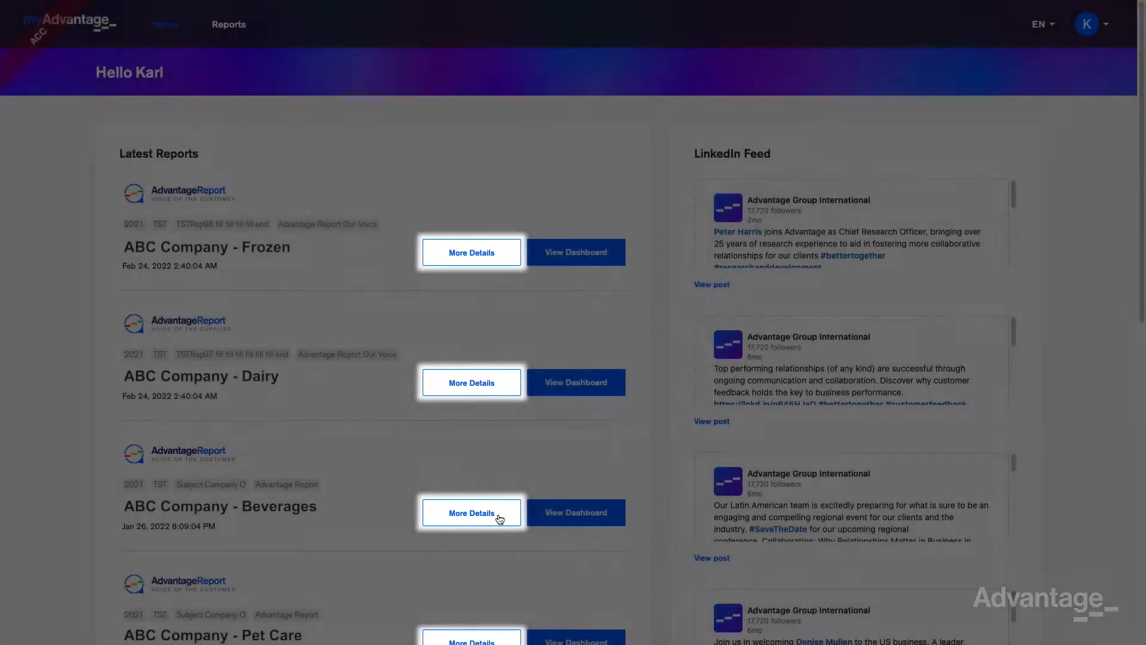
left_click(471, 512)
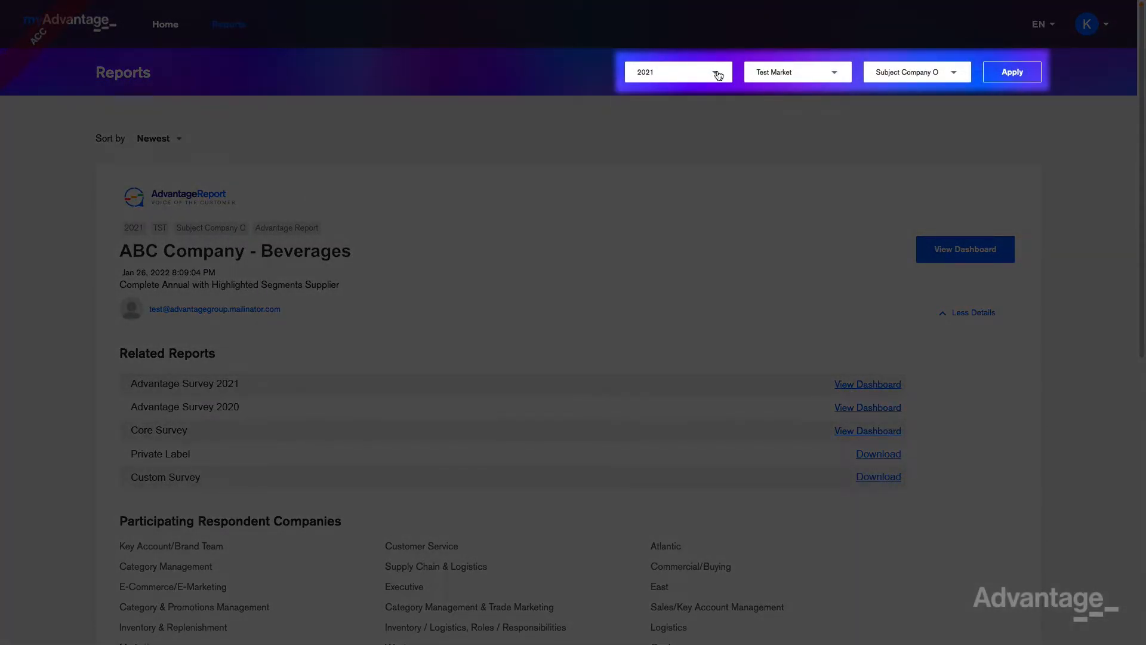
- Review the 2021 / Test Market / Subject Company O filters and view the report's dashboard
left_click(797, 72)
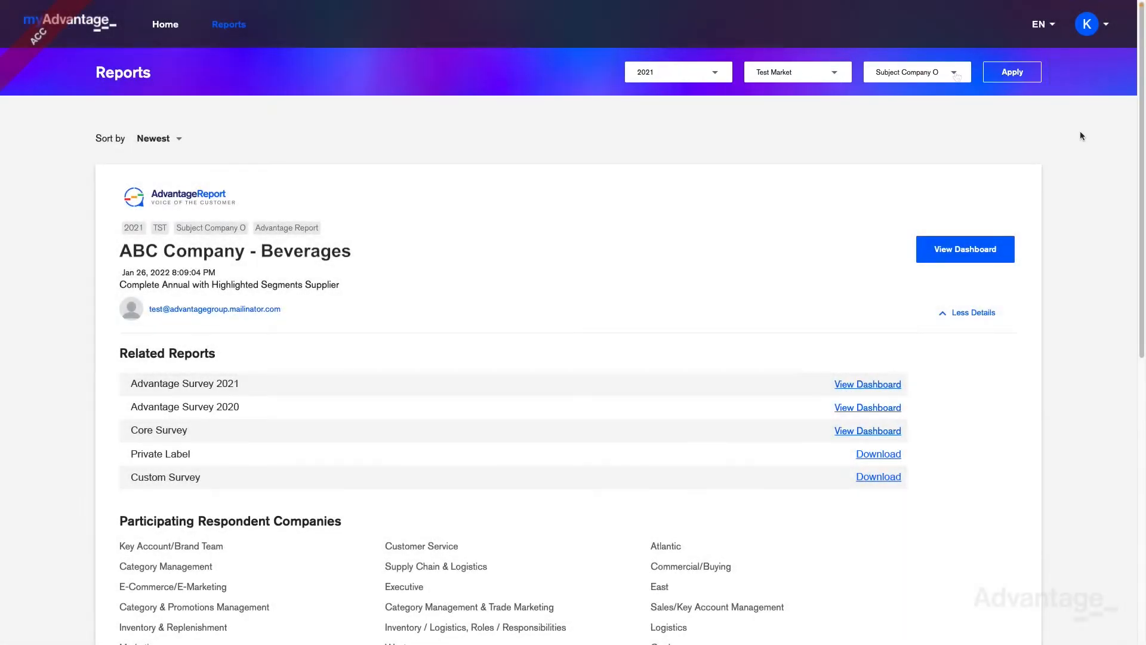
left_click(966, 249)
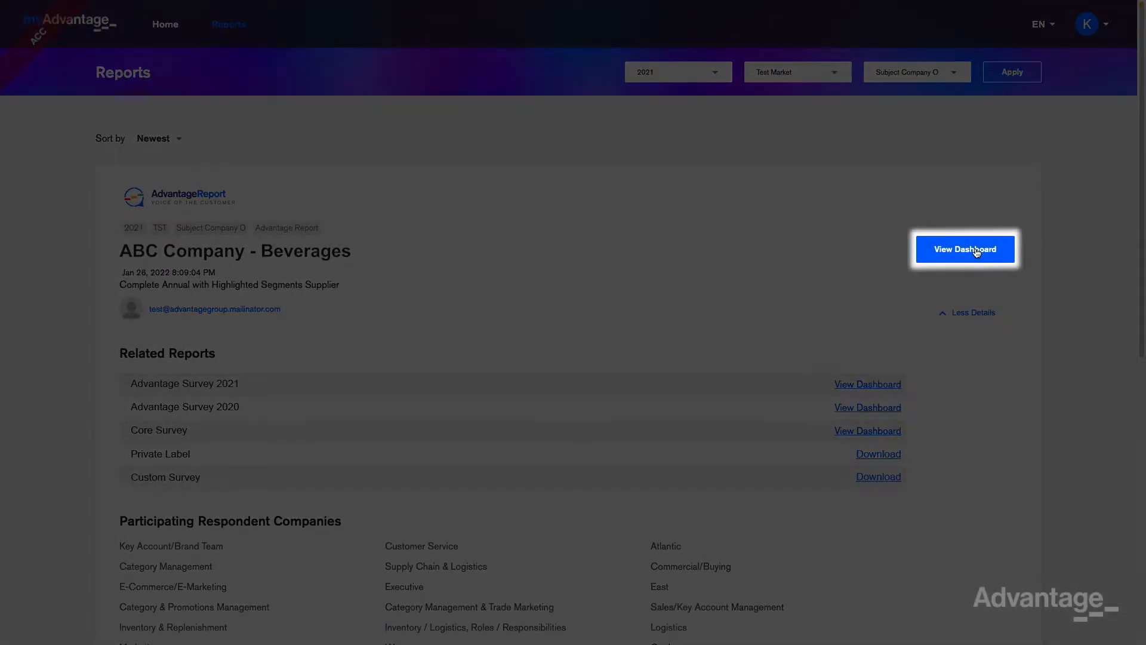
mouse_move(965, 250)
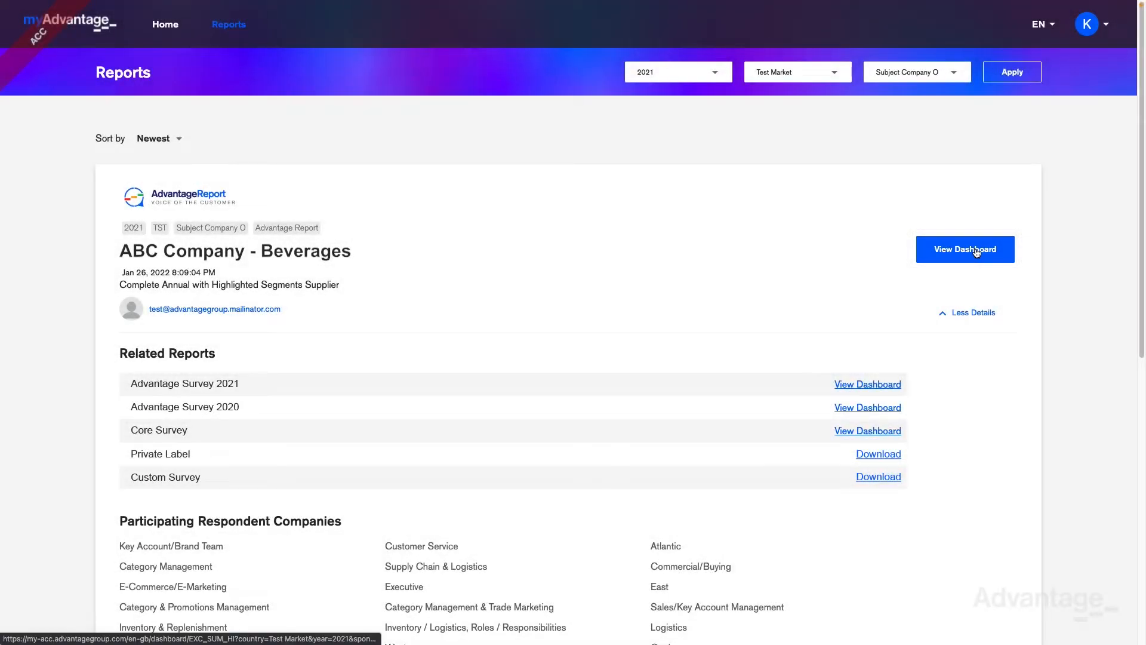
- Choose Performance Overview from the dashboard page list instead of Executive Summary
left_click(965, 249)
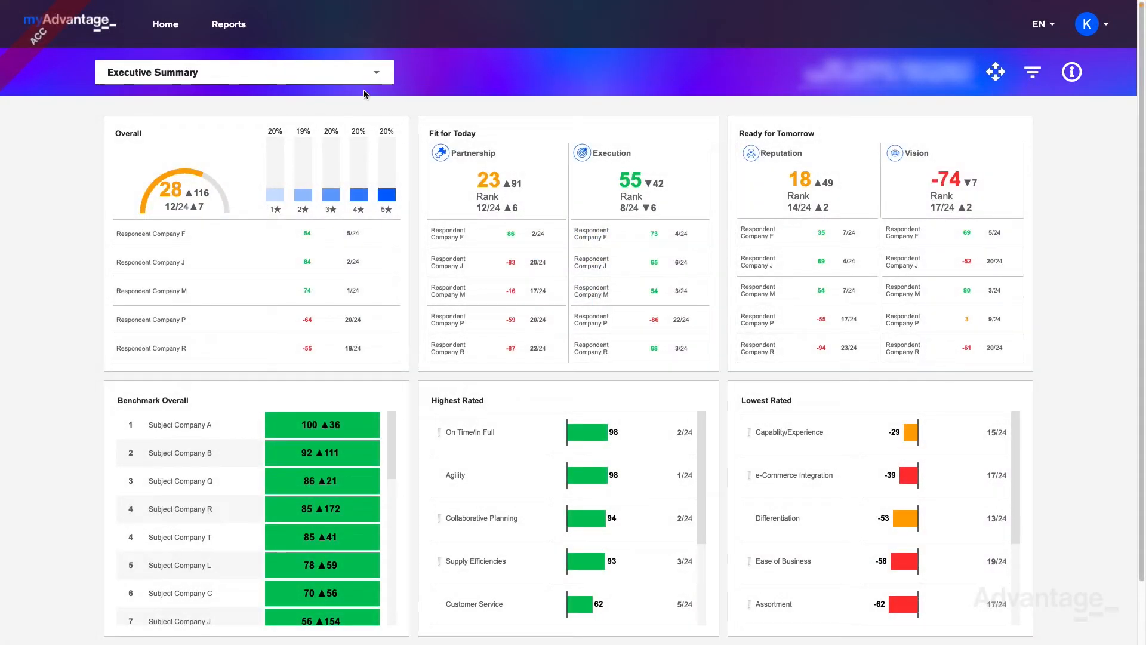
left_click(243, 71)
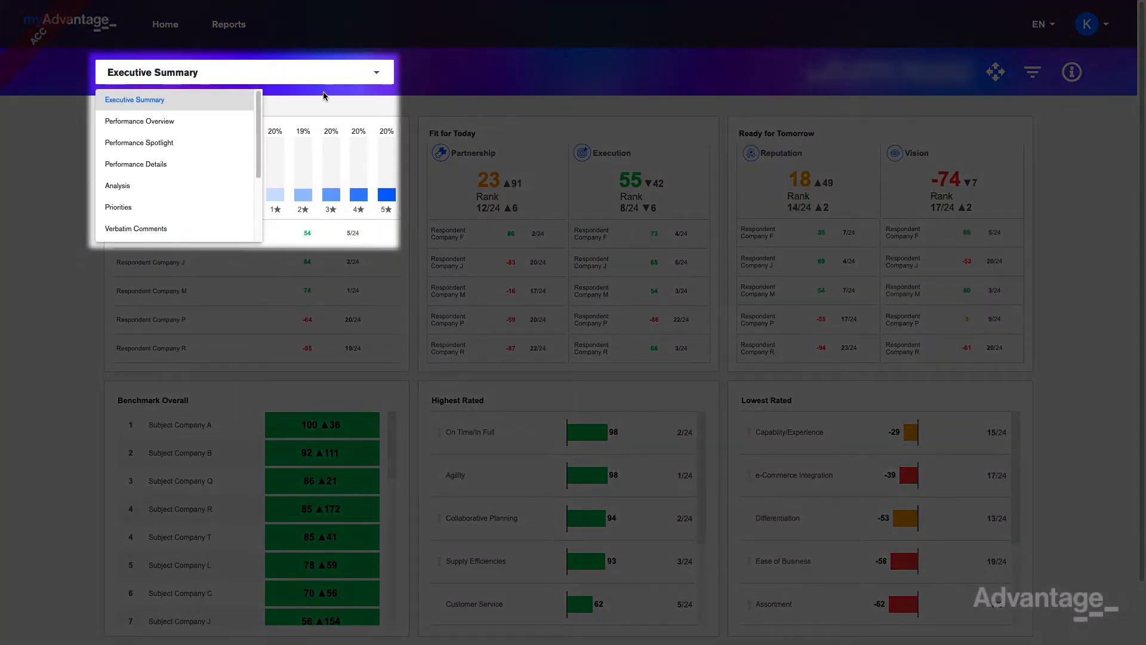
left_click(138, 121)
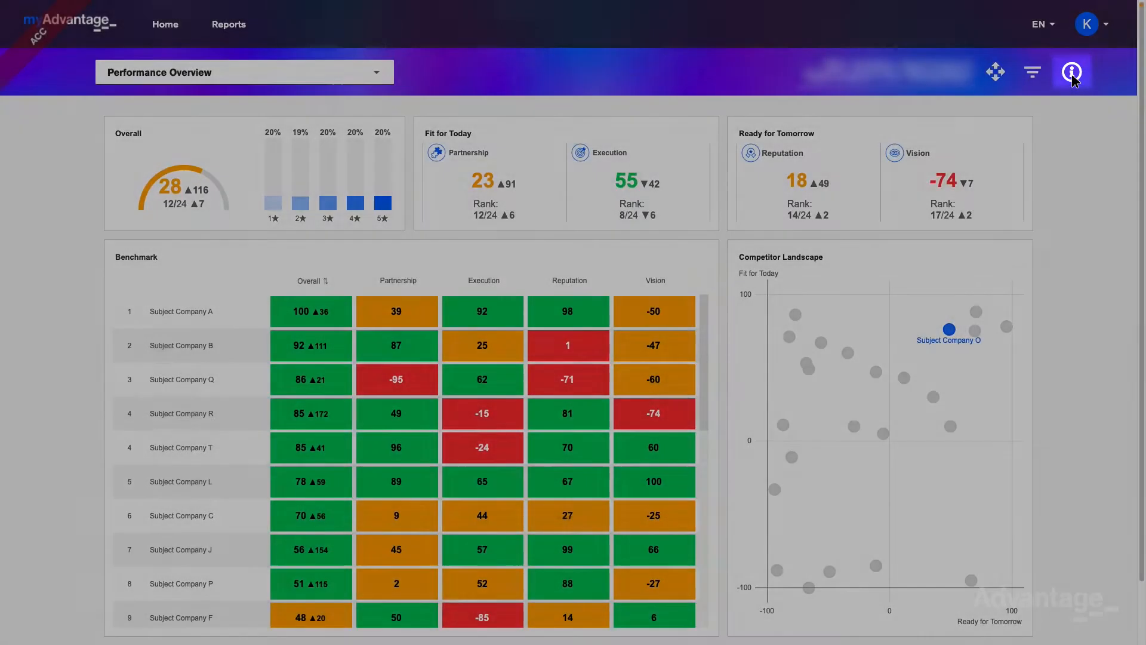
- Show the page information, then reveal and hide the dashboard filter settings
left_click(1072, 72)
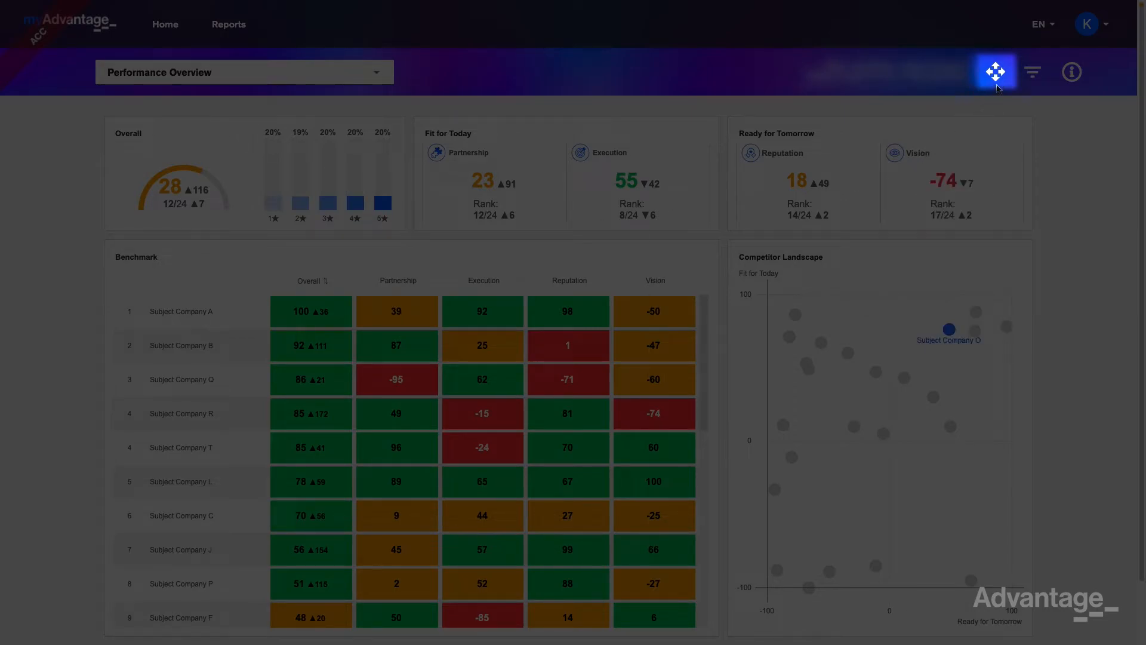
left_click(995, 72)
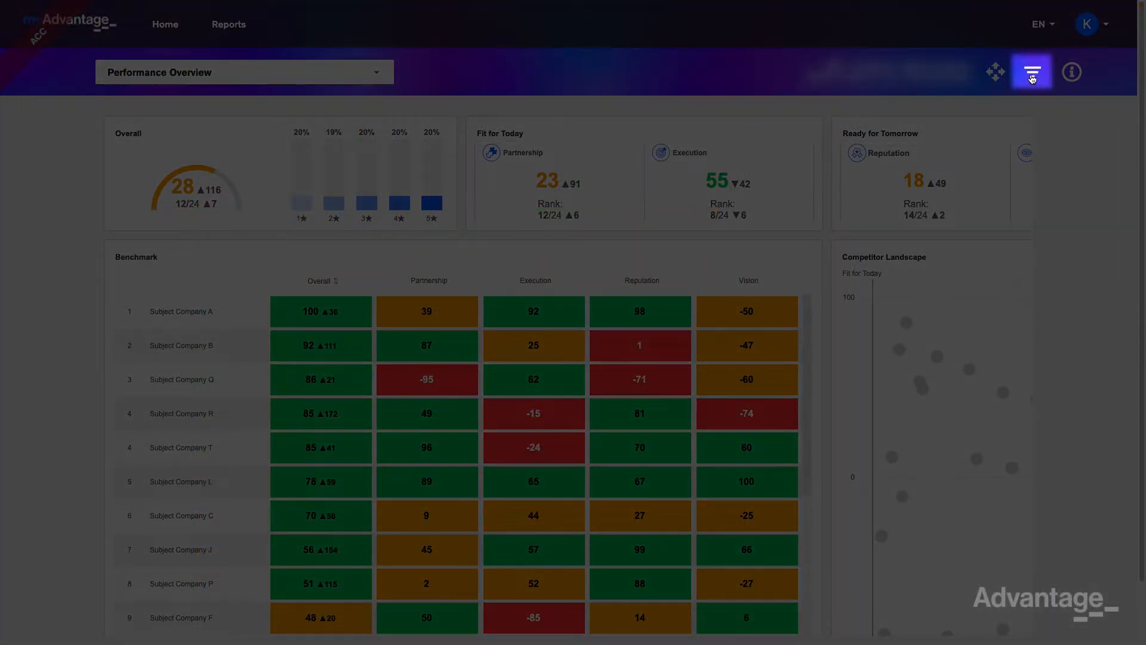
left_click(1031, 72)
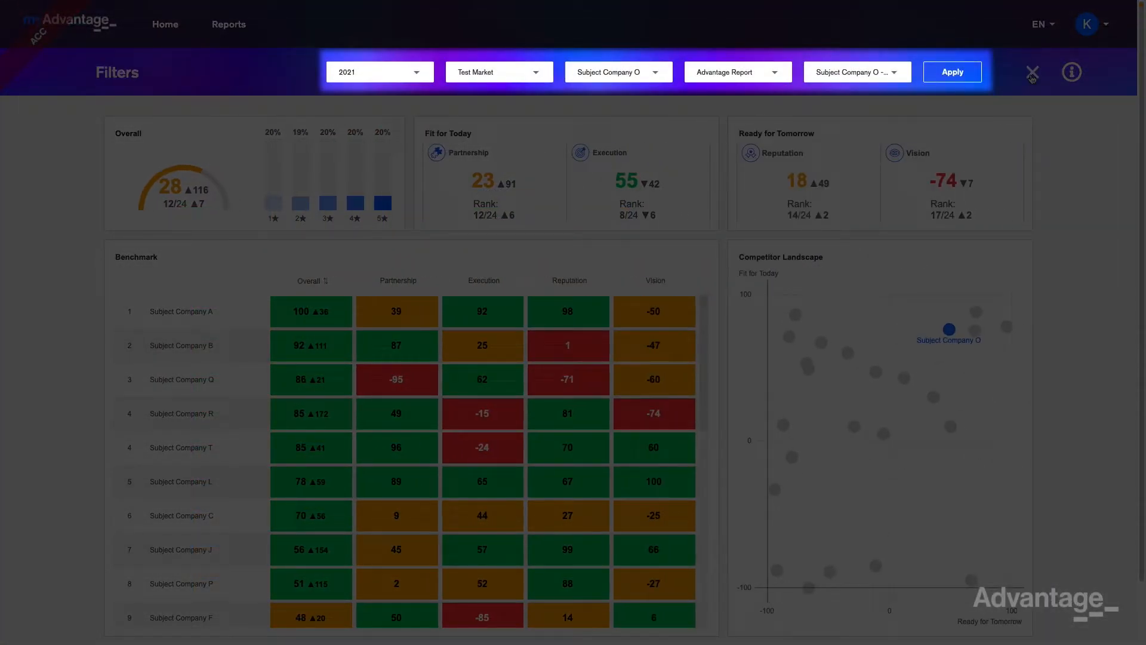
left_click(1032, 72)
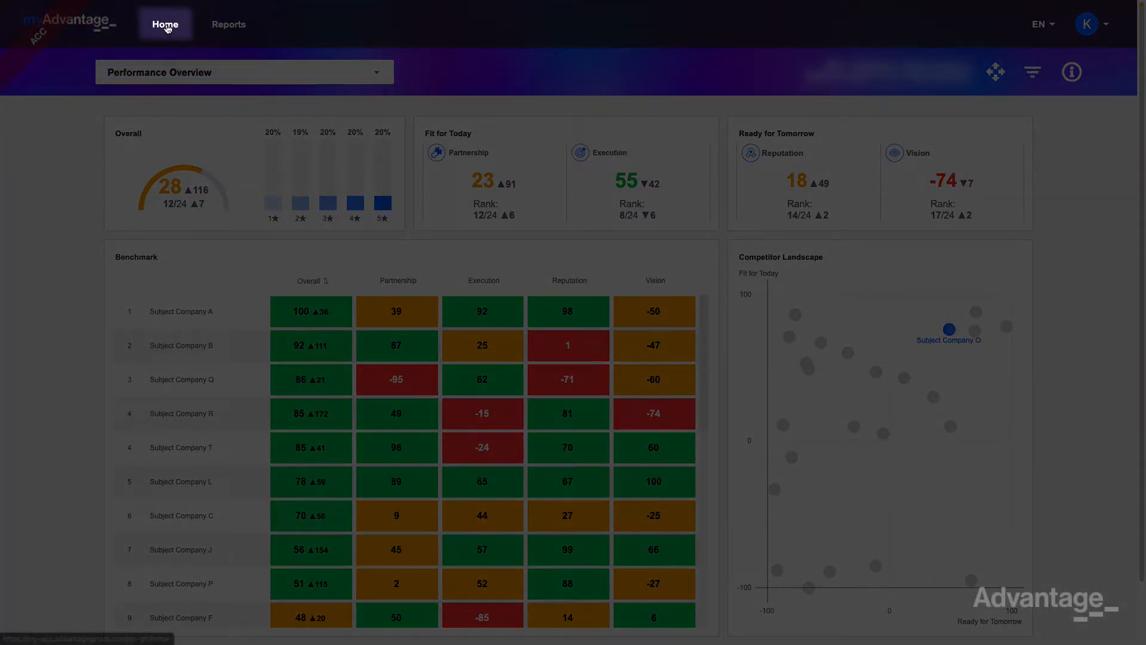
- Return Home and scroll to the Insights, Resources & Training and Technical Support modules
left_click(164, 24)
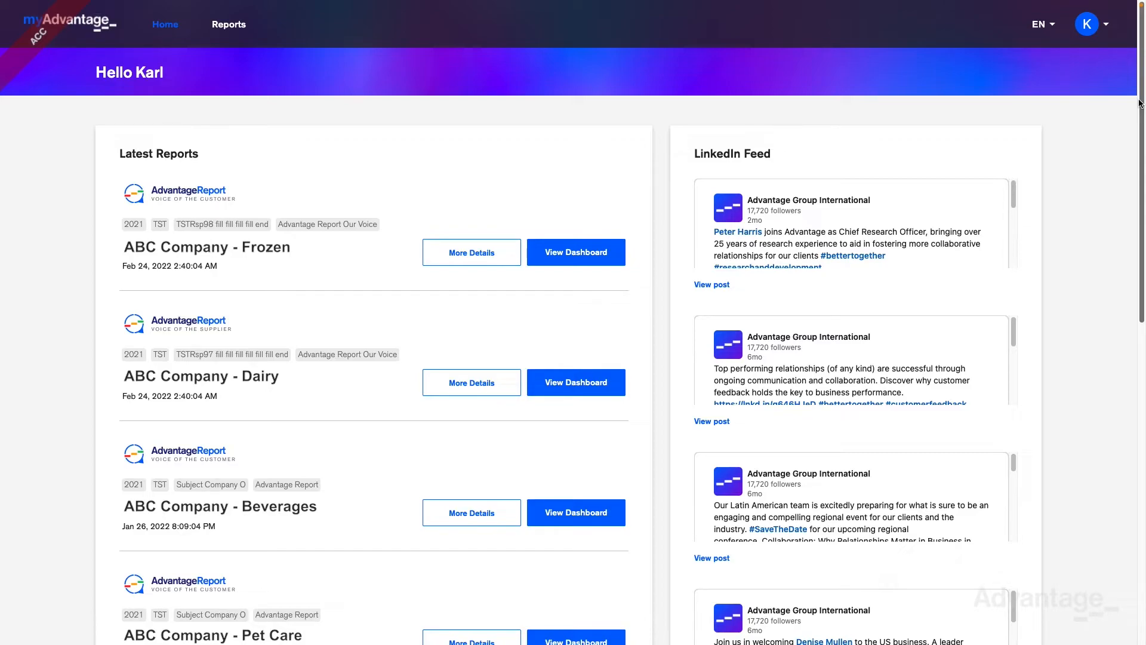
scroll("down", 3)
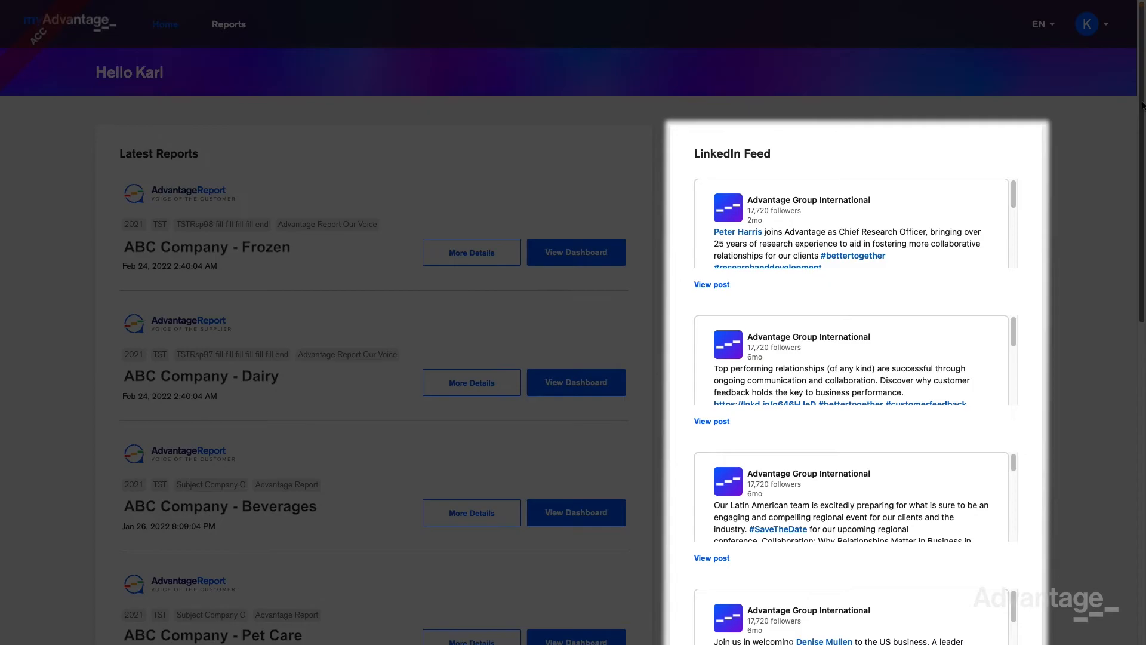
scroll("down", 3)
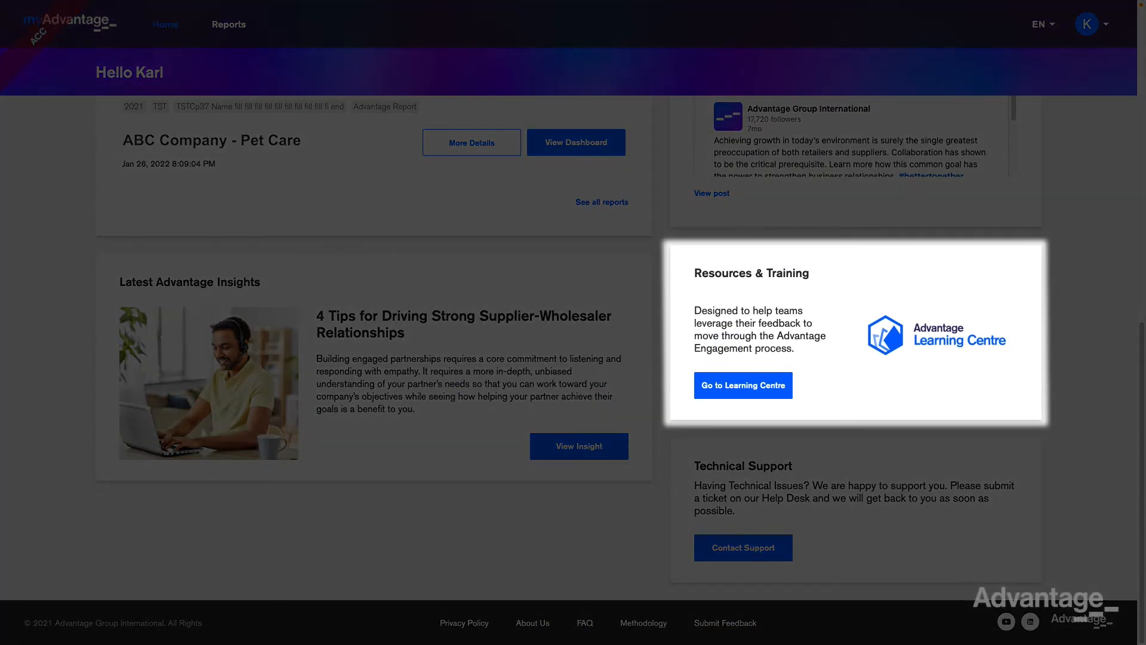